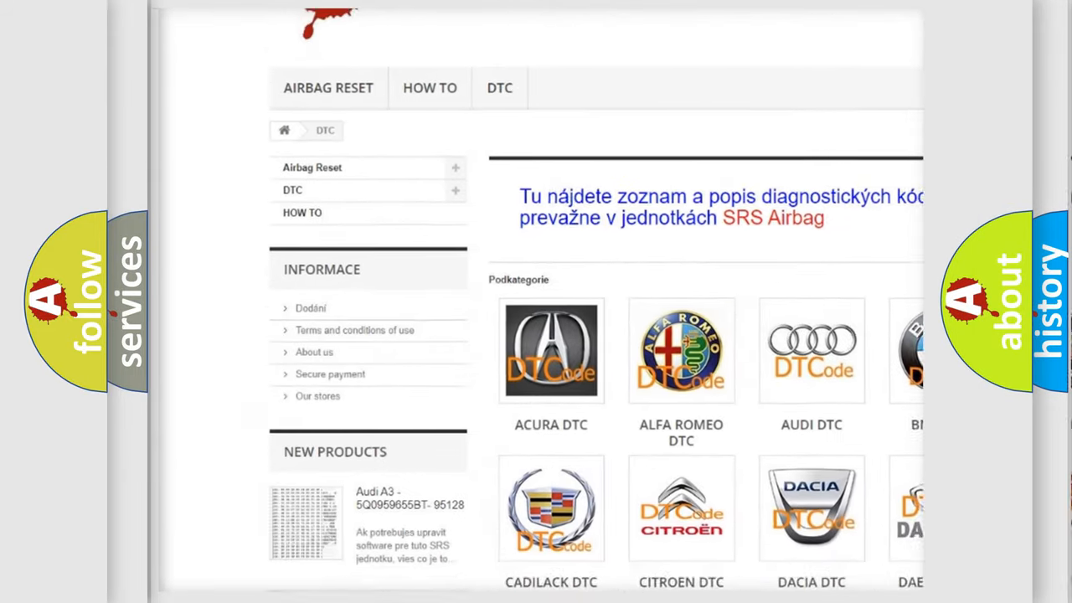
scroll(down, 3)
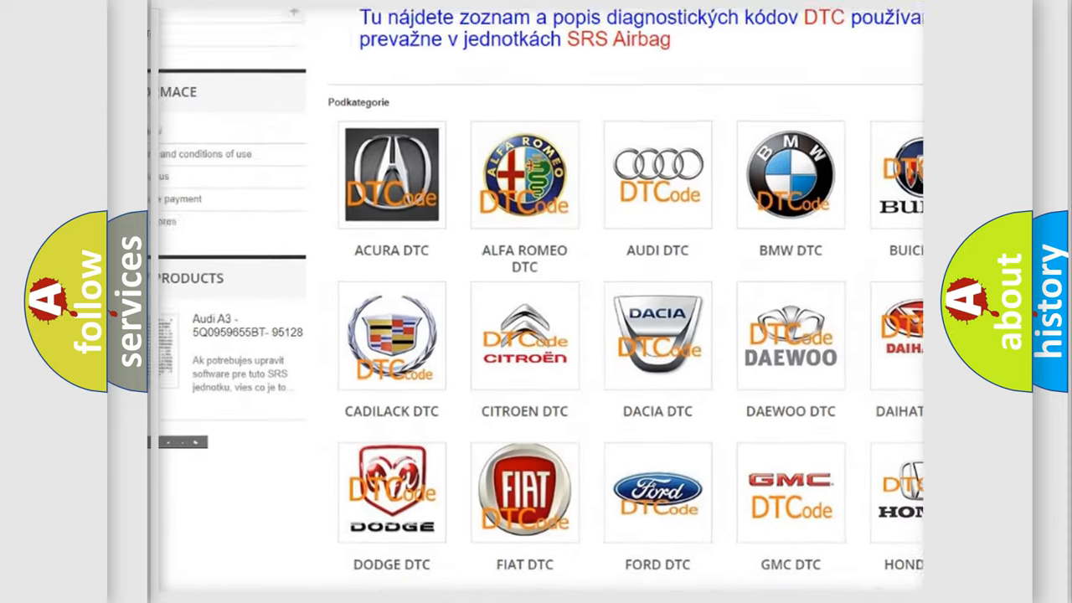
scroll(down, 3)
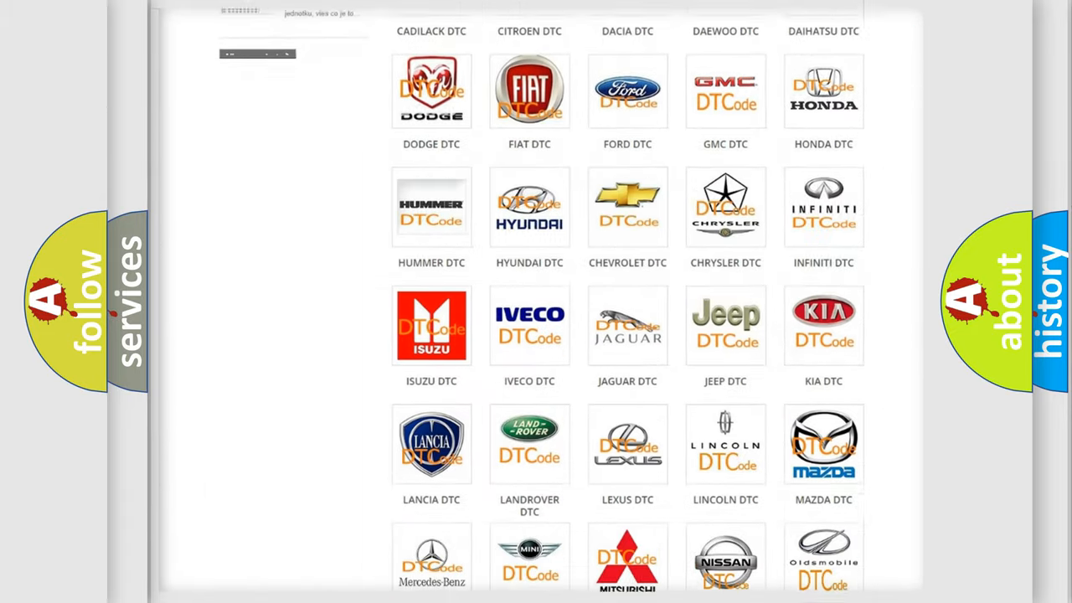
scroll(down, 3)
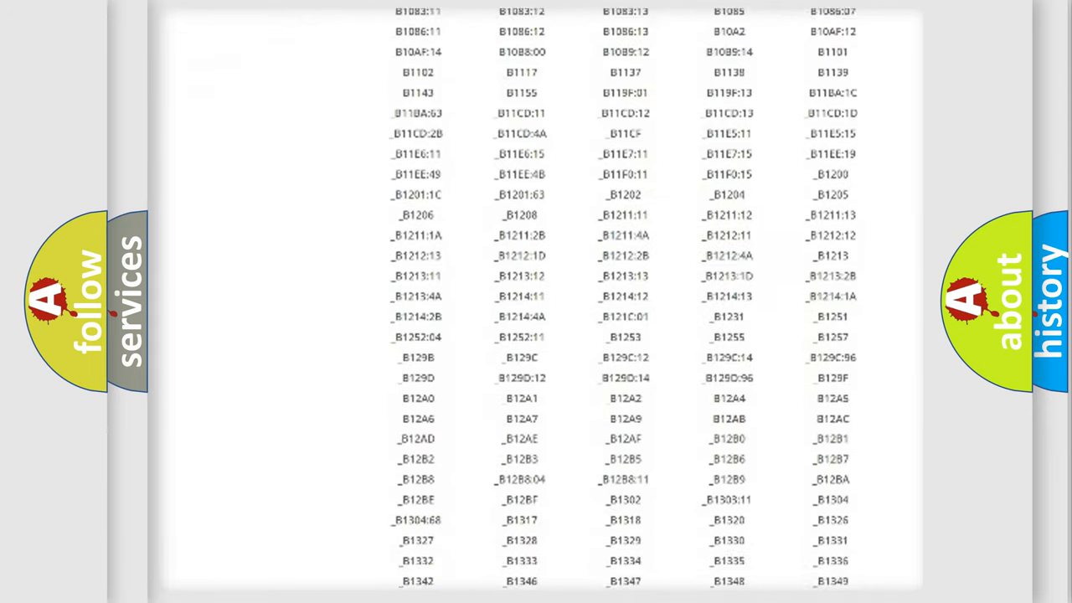
scroll(down, 3)
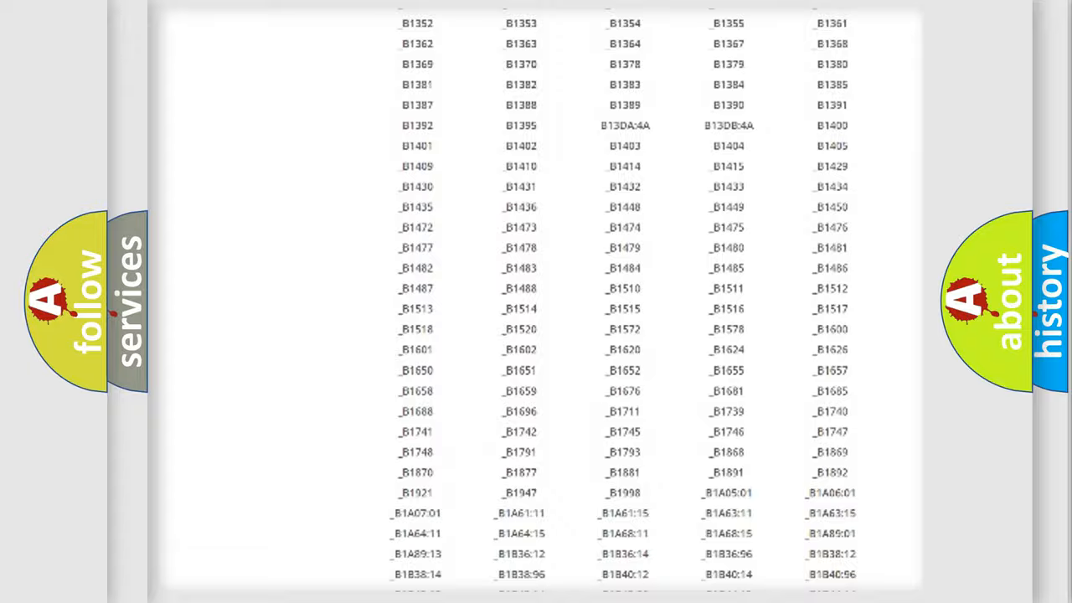